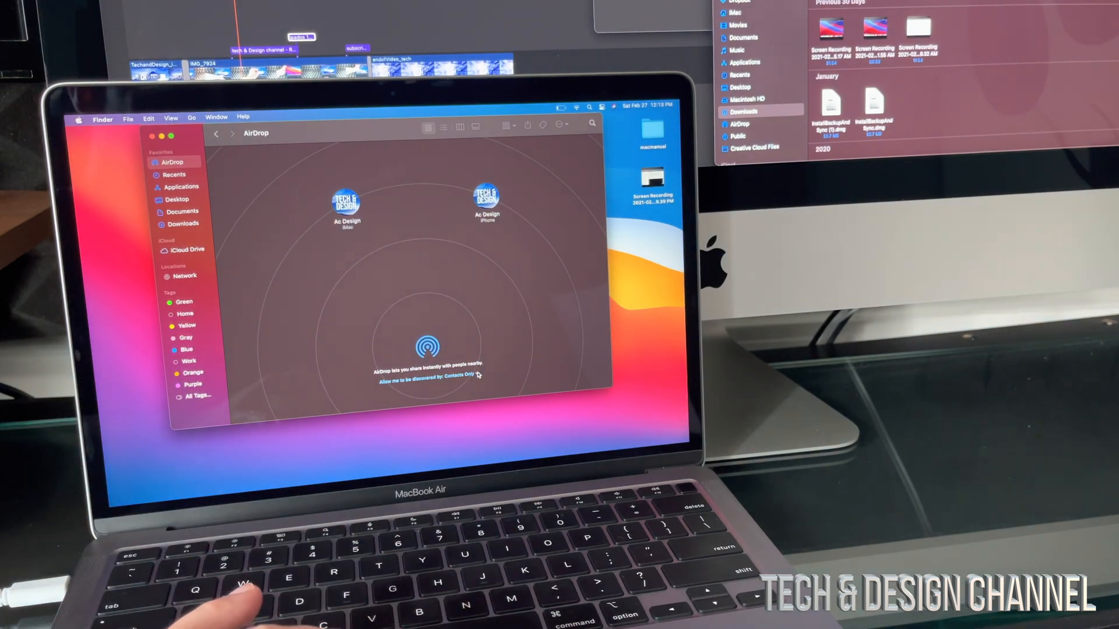
# Set AirDrop discoverability from Contacts Only to Everyone.
pyautogui.click(458, 385)
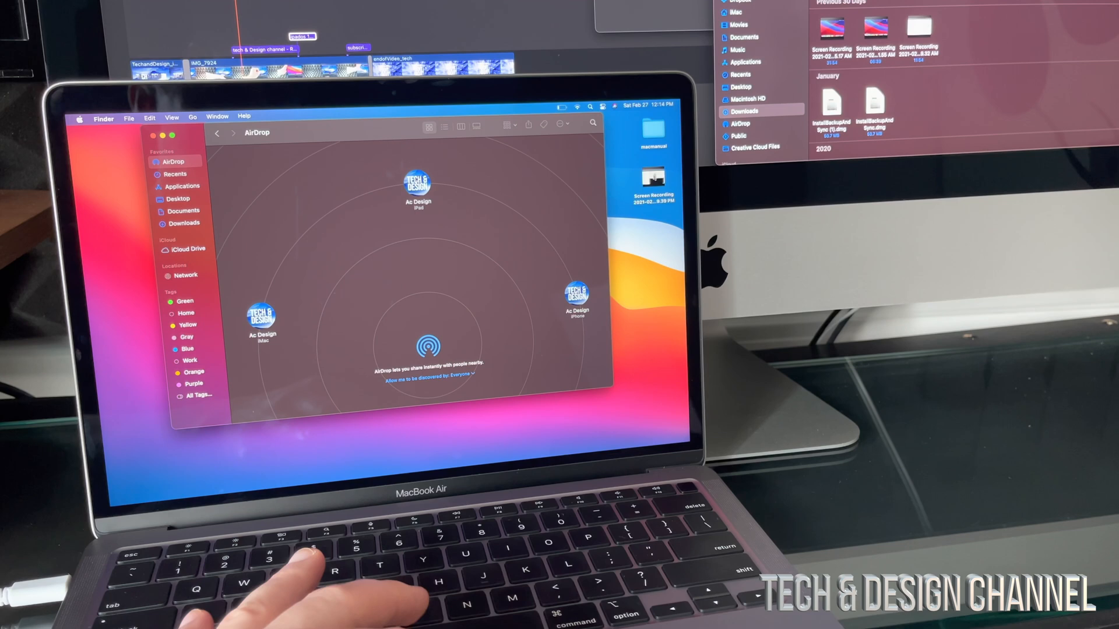
# AirDrop the desktop Screen Recording video to the Ac Design iMac.
pyautogui.moveTo(651, 176); pyautogui.dragTo(381, 228)
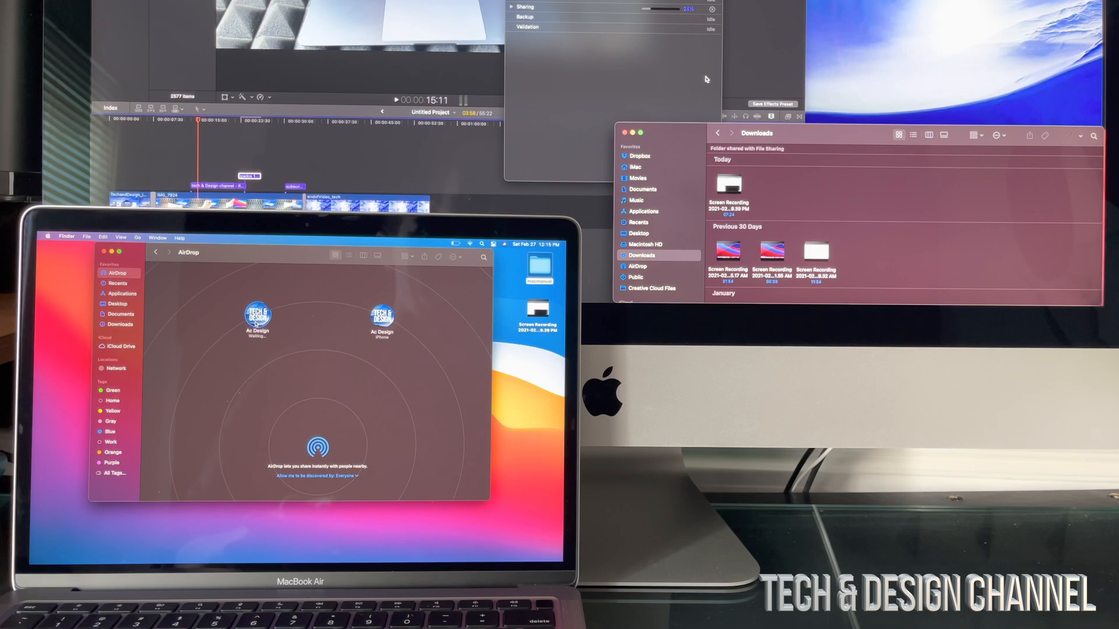
# AirDrop the macmanual folder to the Ac Design iMac.
pyautogui.click(256, 316)
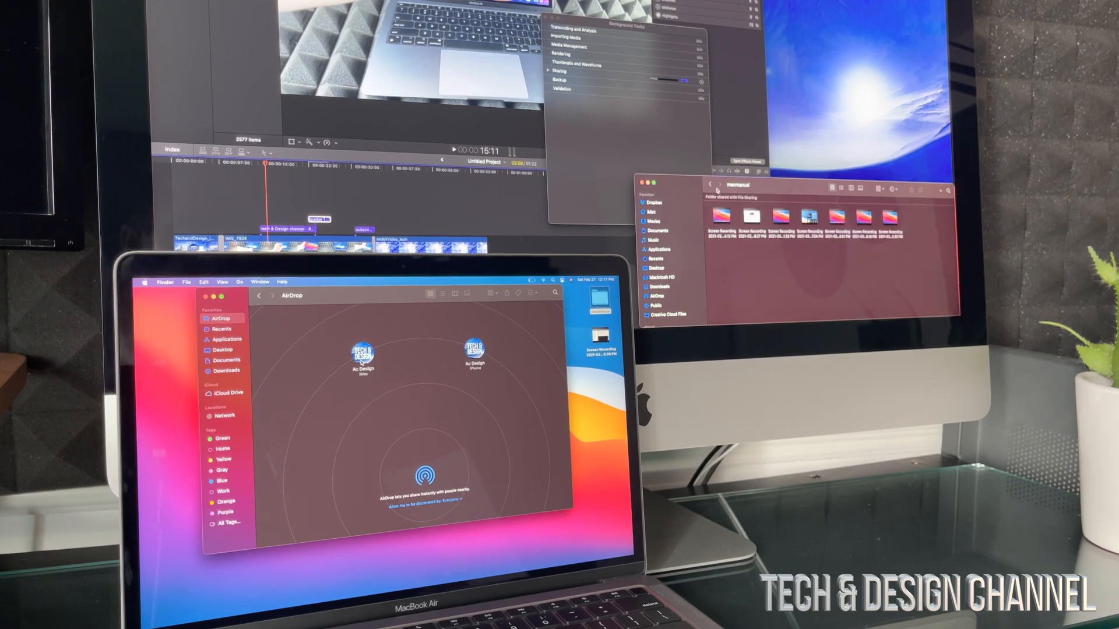
# Show the received macmanual folder and recording in the iMac's Downloads, closing the MacBook's macmanual window.
pyautogui.click(657, 286)
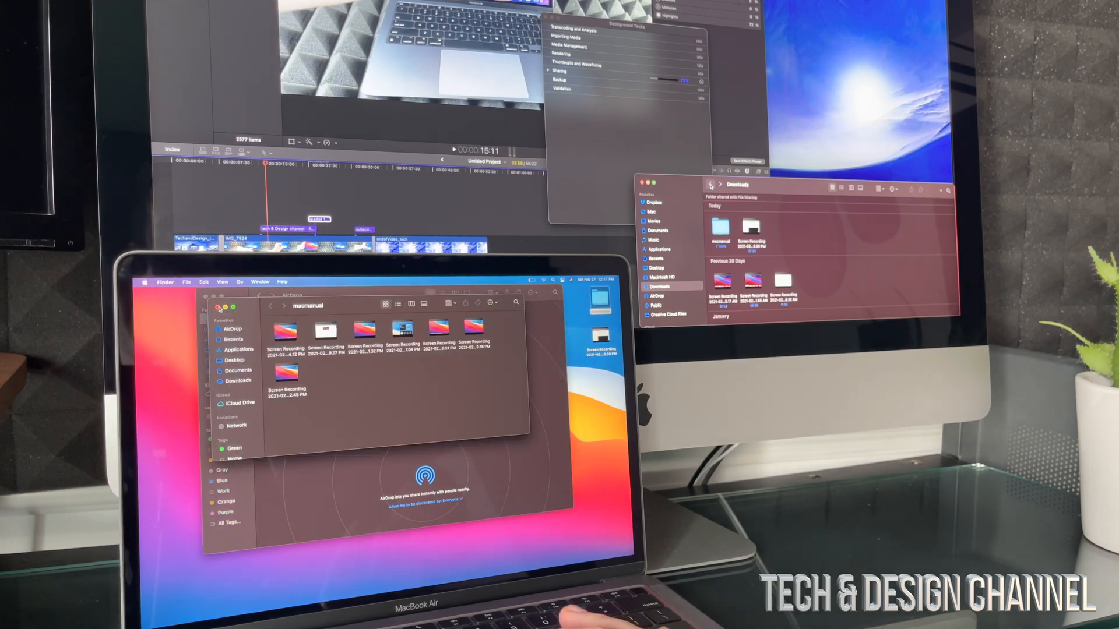
pyautogui.click(222, 318)
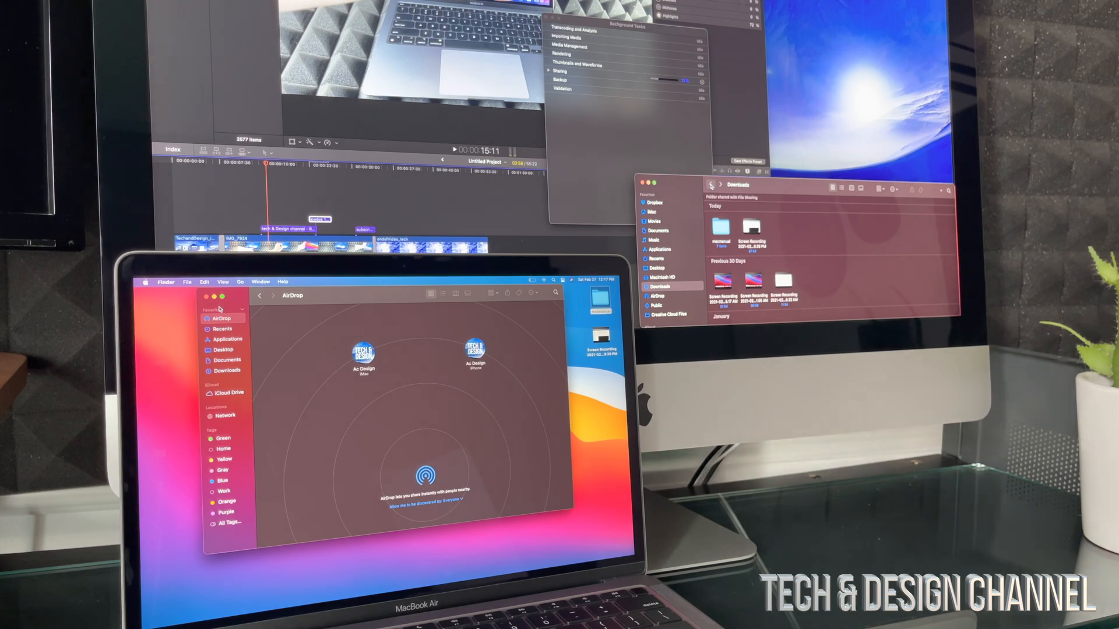